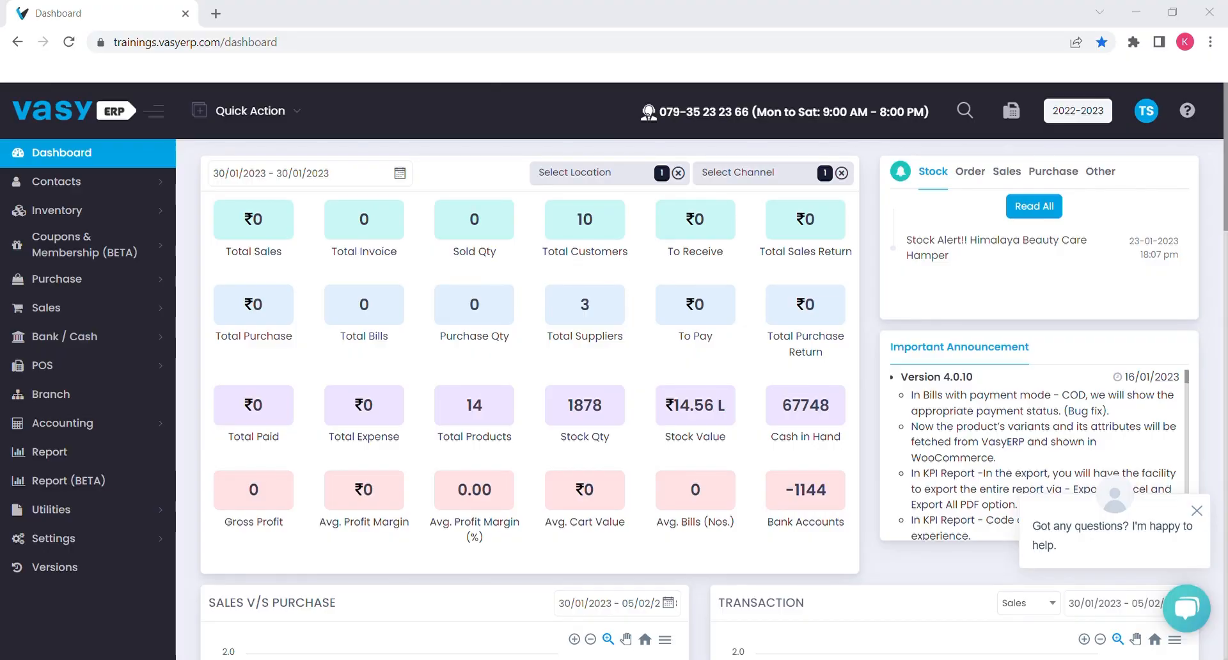
mouse_move(692, 473)
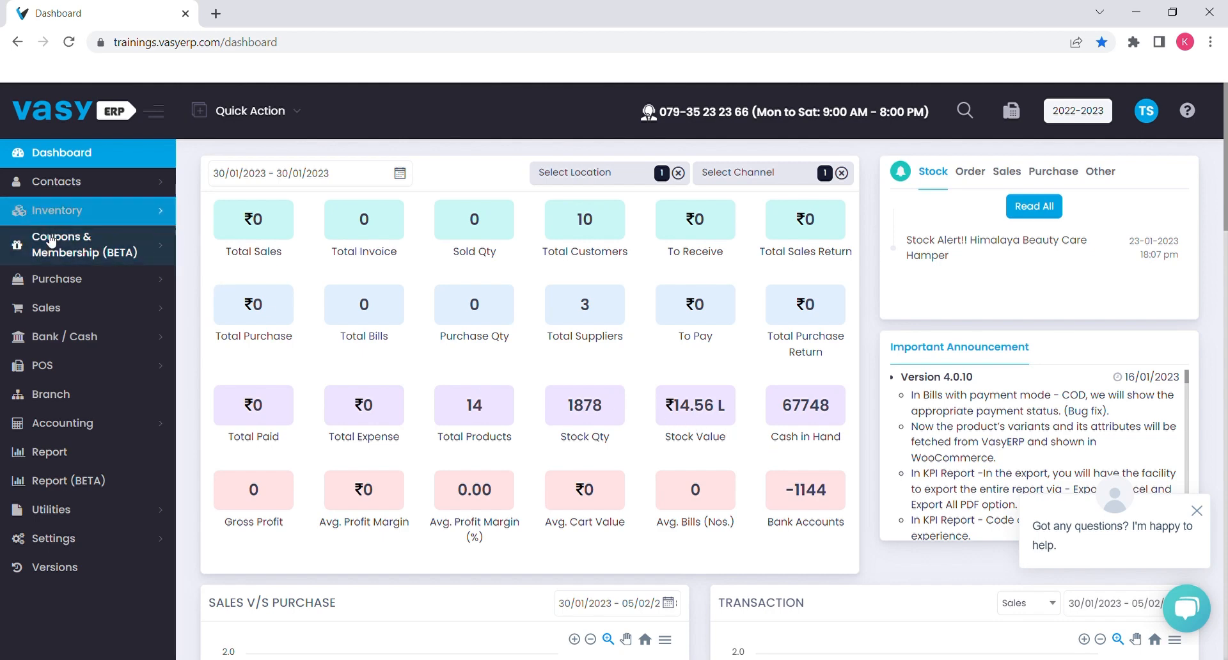
Step: Reach the Discount list under Coupons & Membership and start a blank New Discount
click(78, 244)
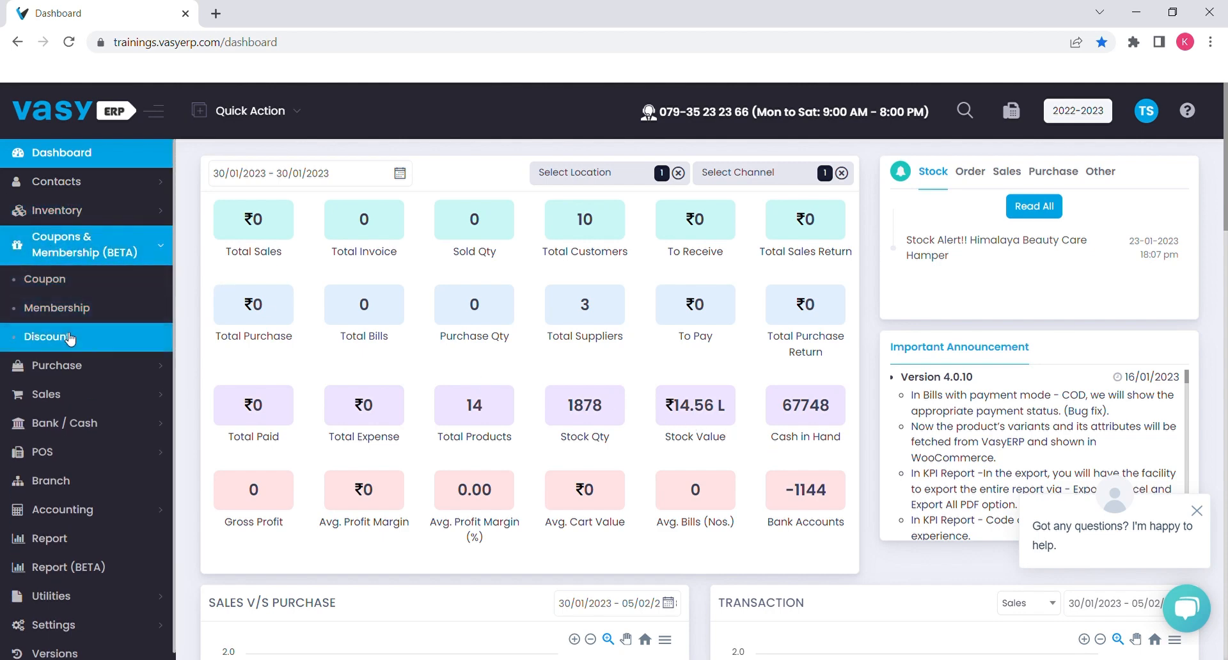
click(51, 336)
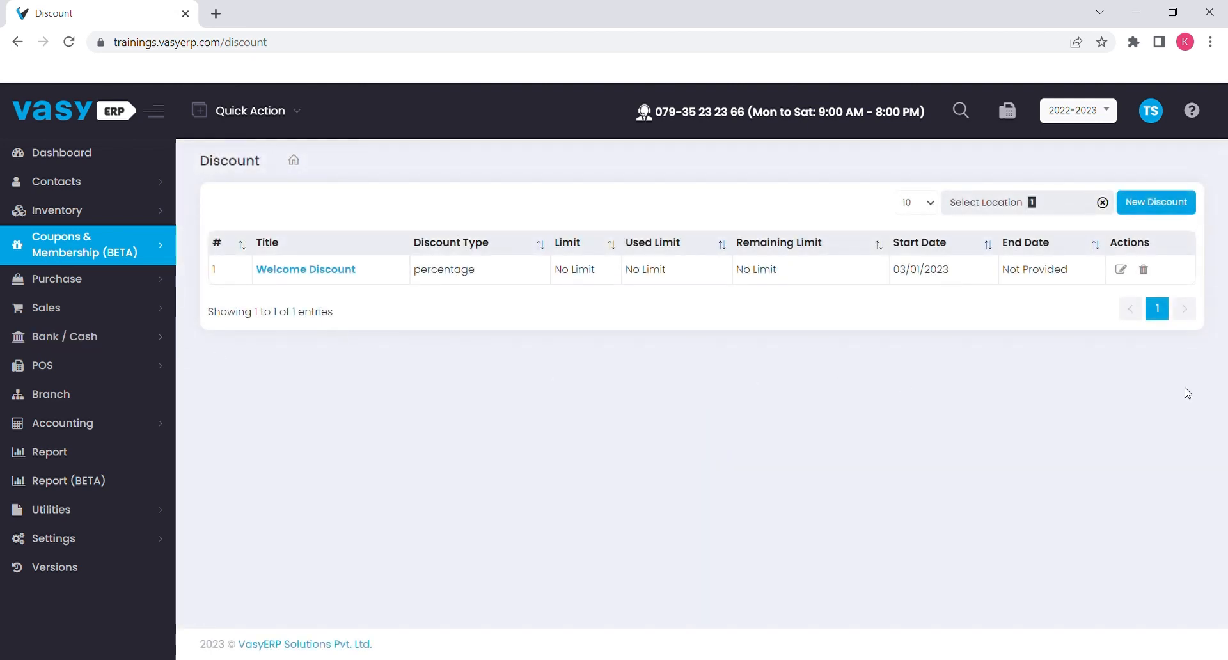
click(1156, 202)
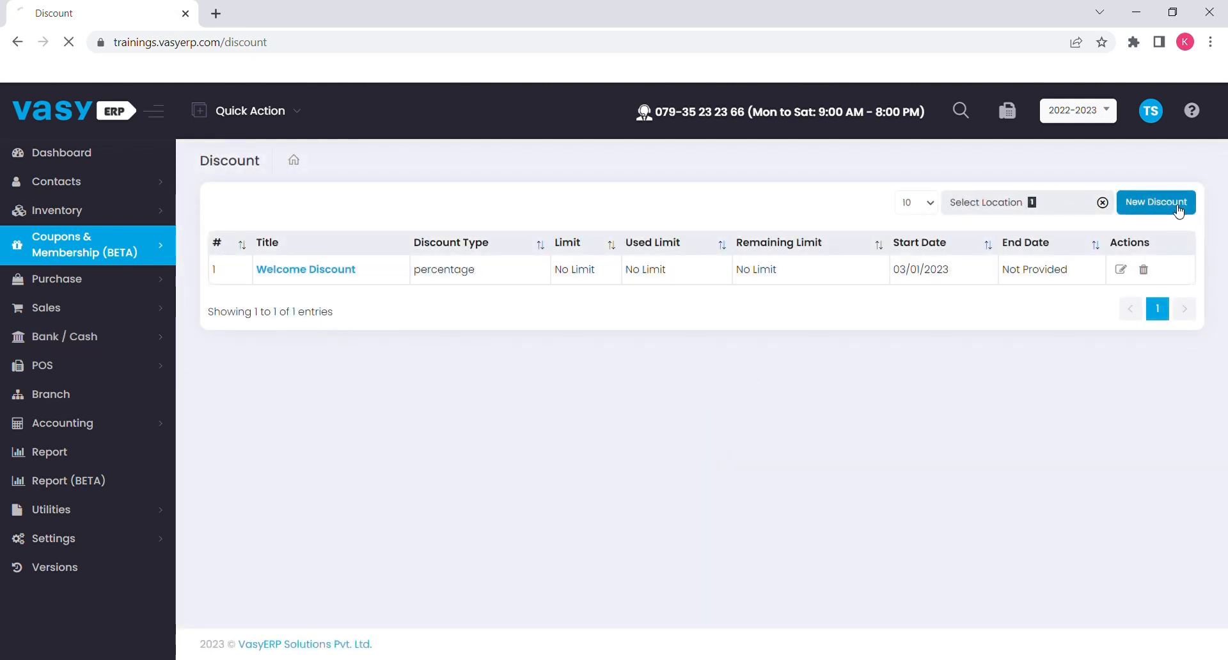
click(1156, 202)
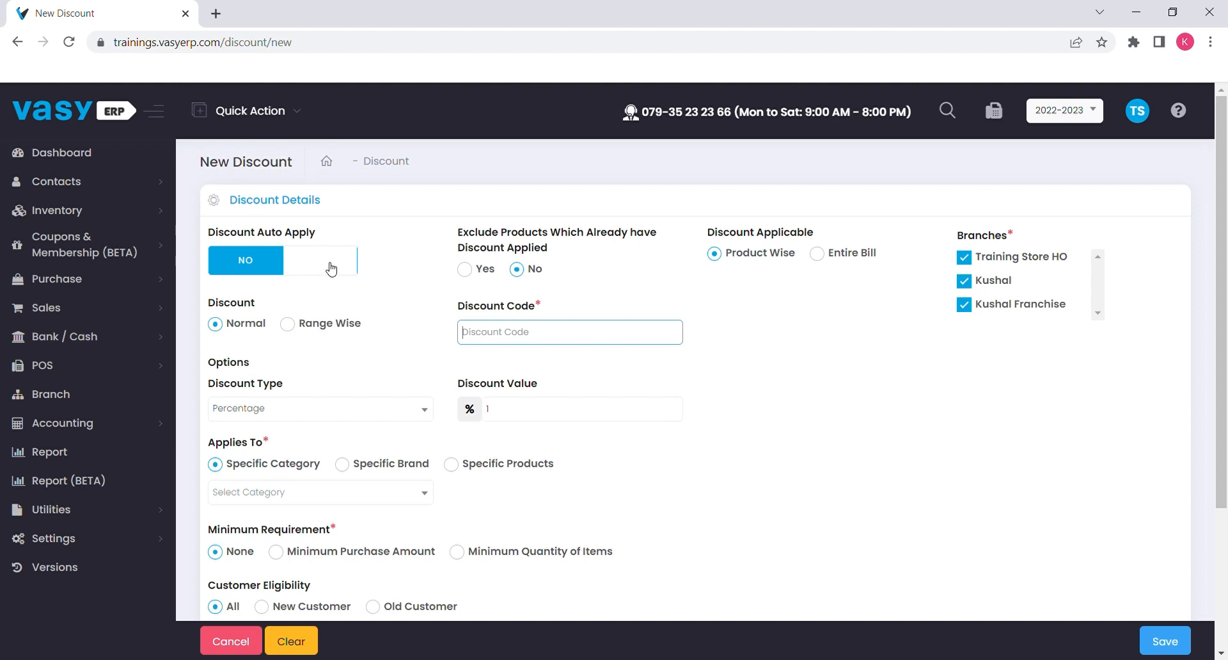
click(569, 333)
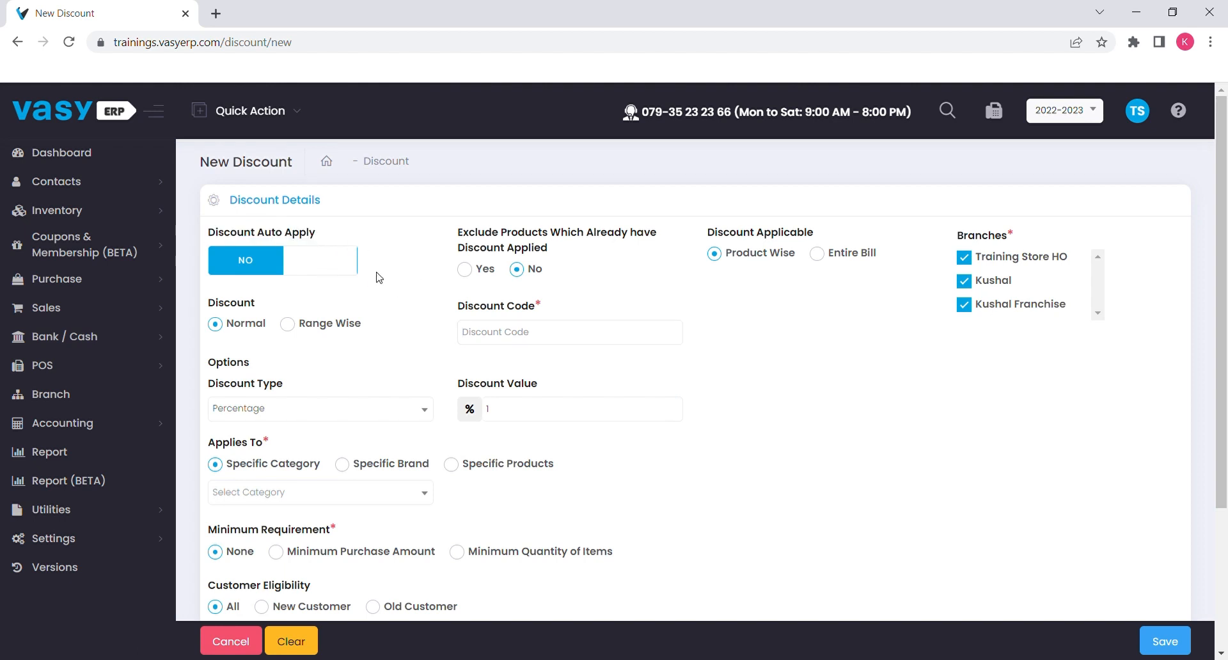
click(319, 260)
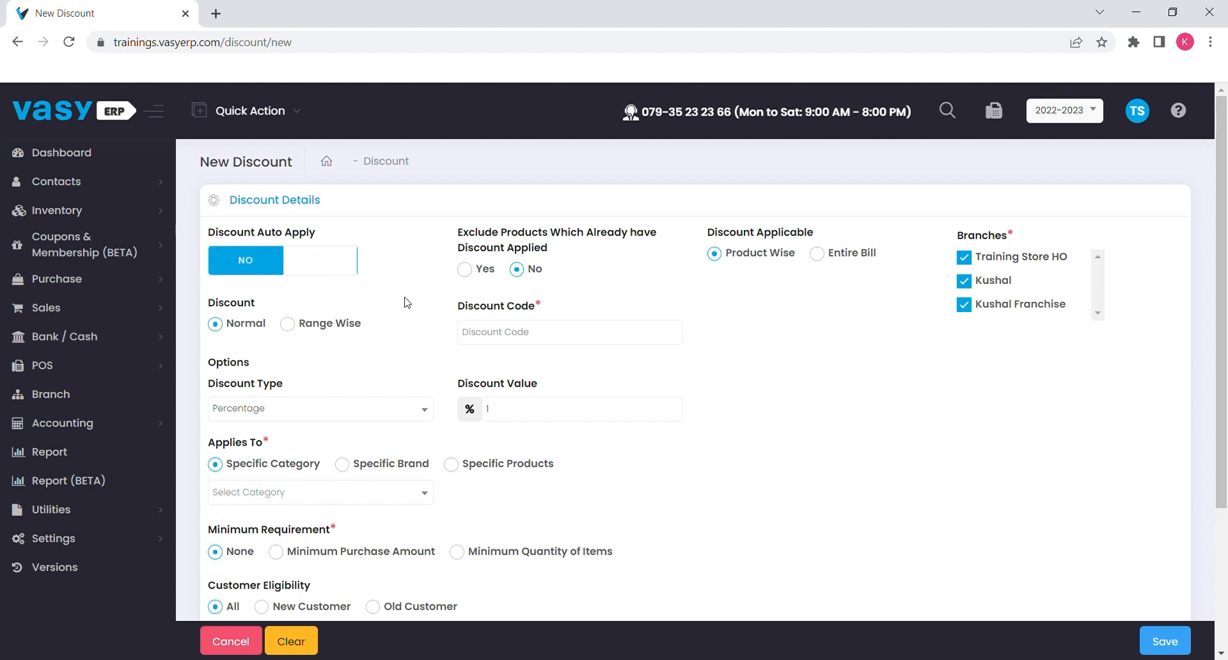
mouse_move(443, 277)
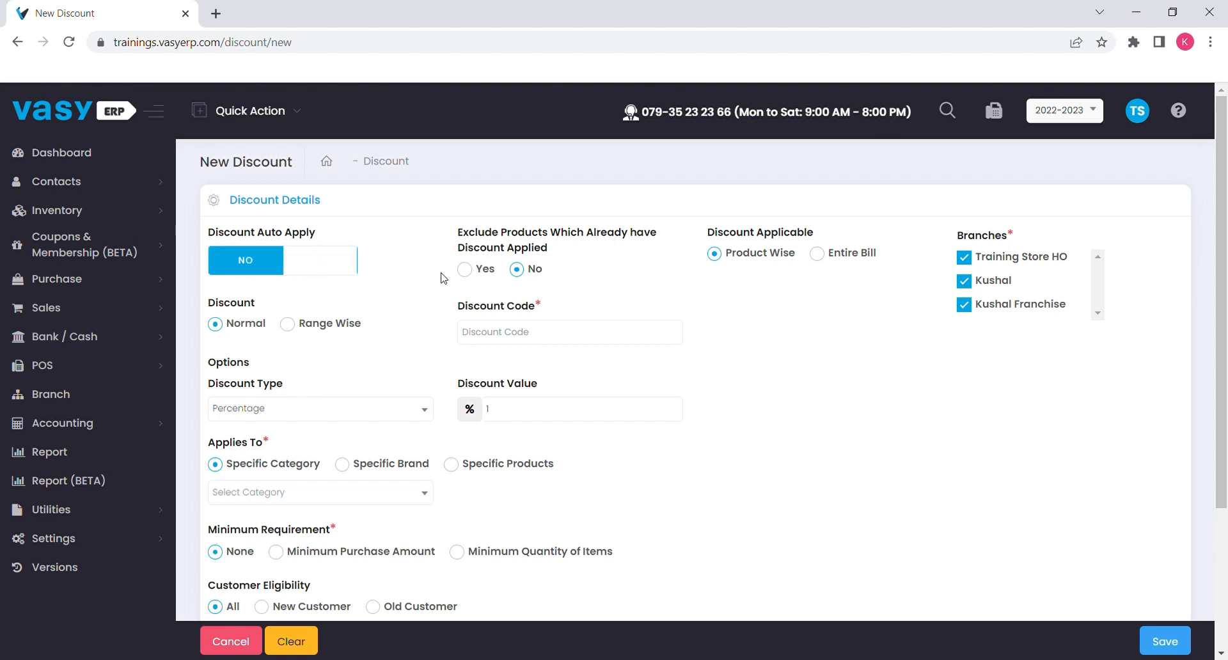
mouse_move(429, 279)
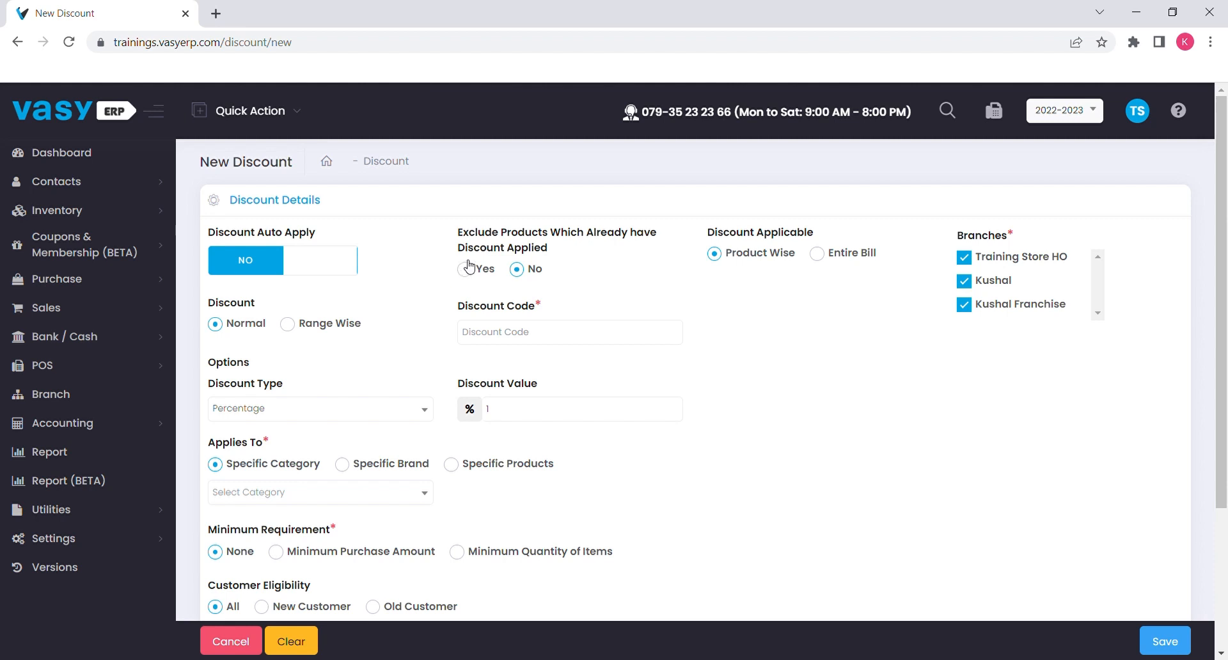
drag(502, 232, 549, 247)
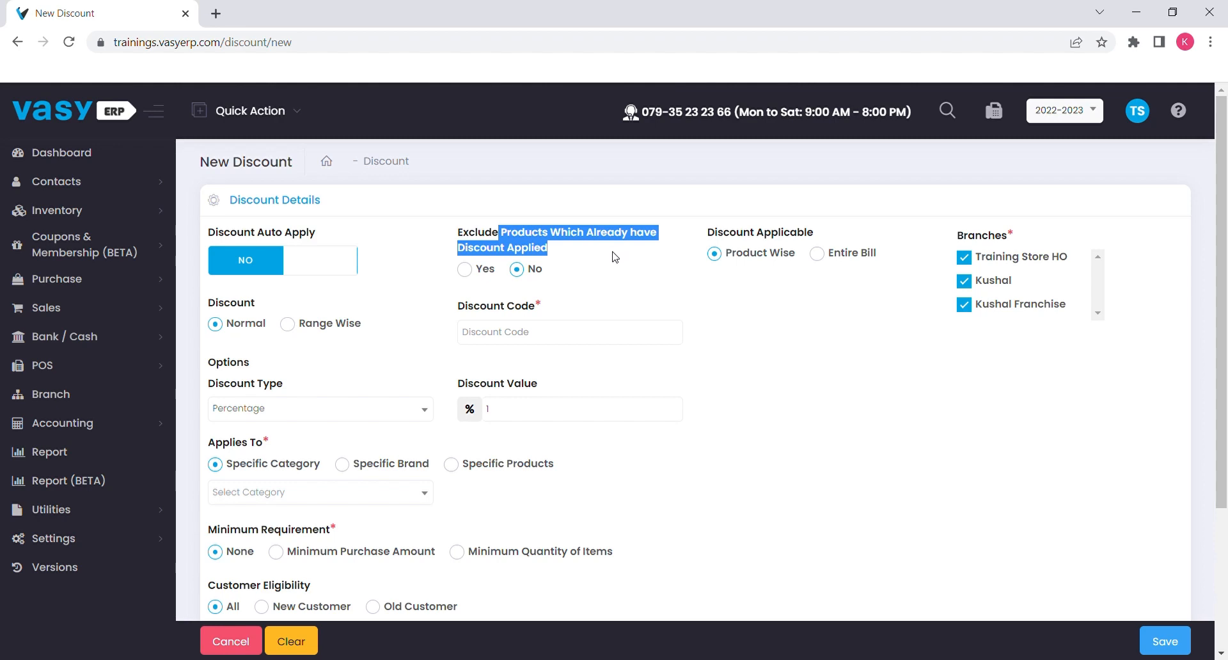
click(464, 269)
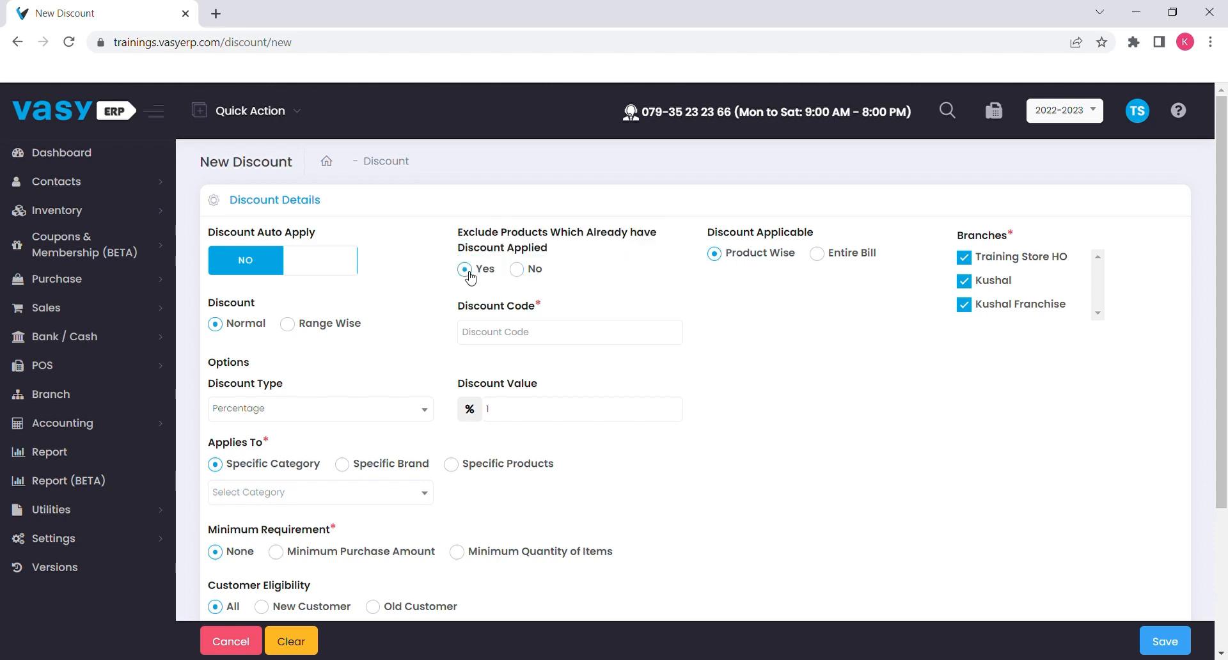
click(515, 268)
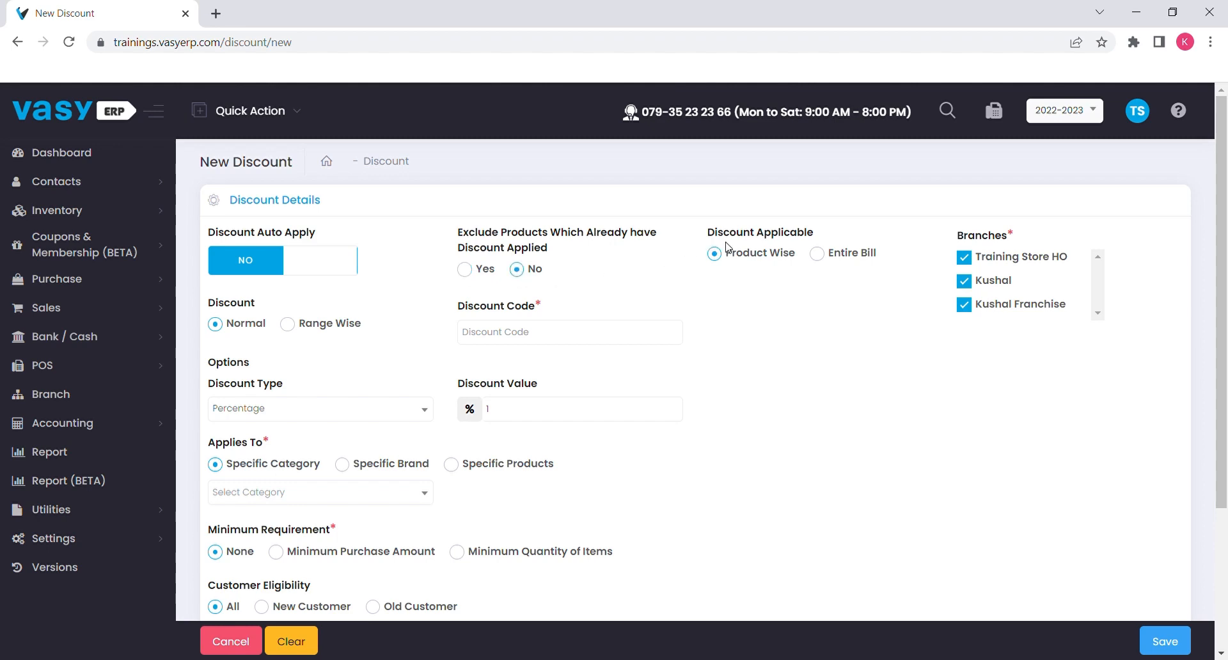
mouse_move(754, 257)
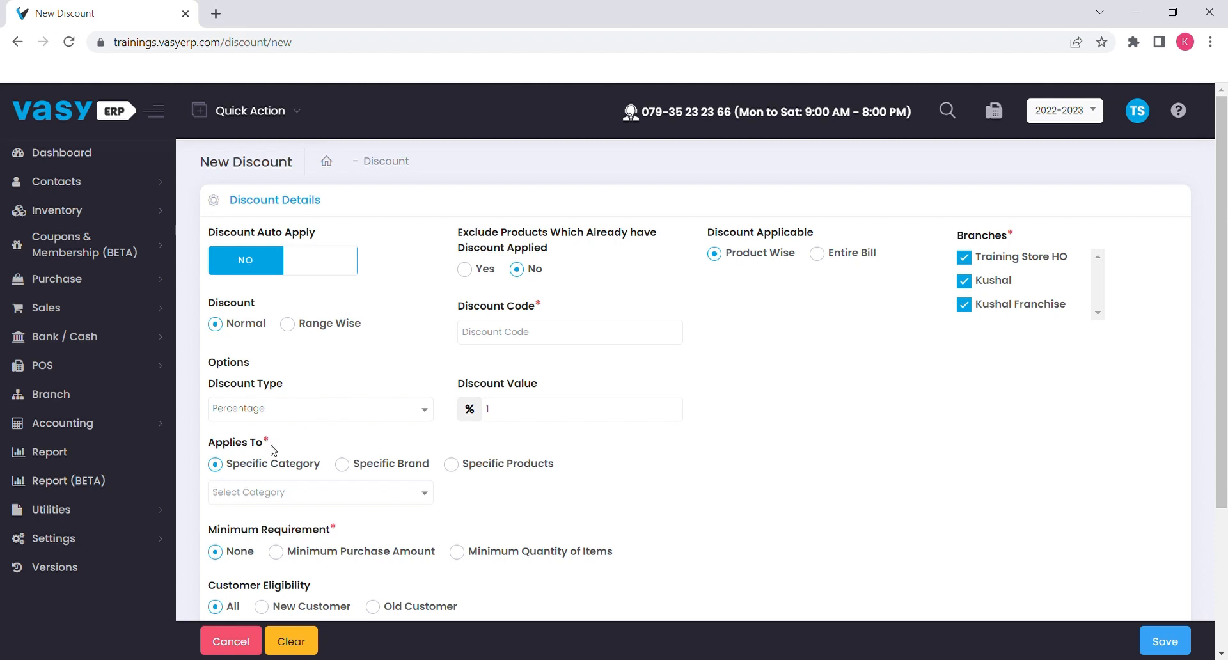
Step: Apply the discount to the Entire Bill with all three branches still ticked
double_click(235, 441)
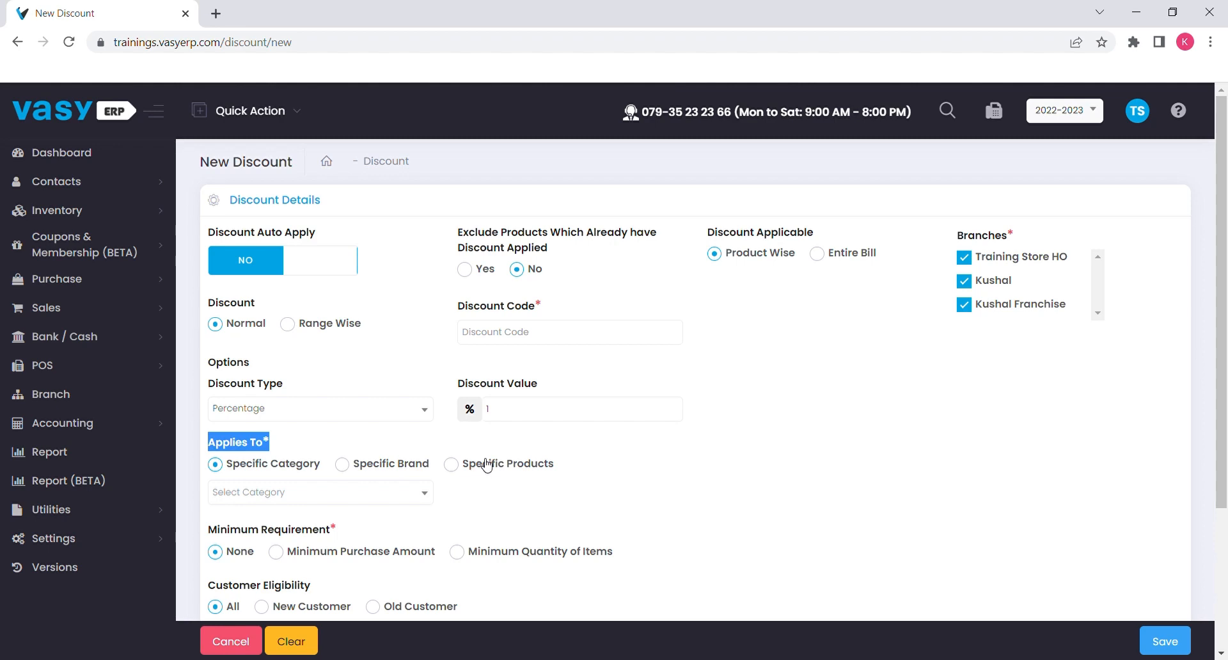
click(817, 253)
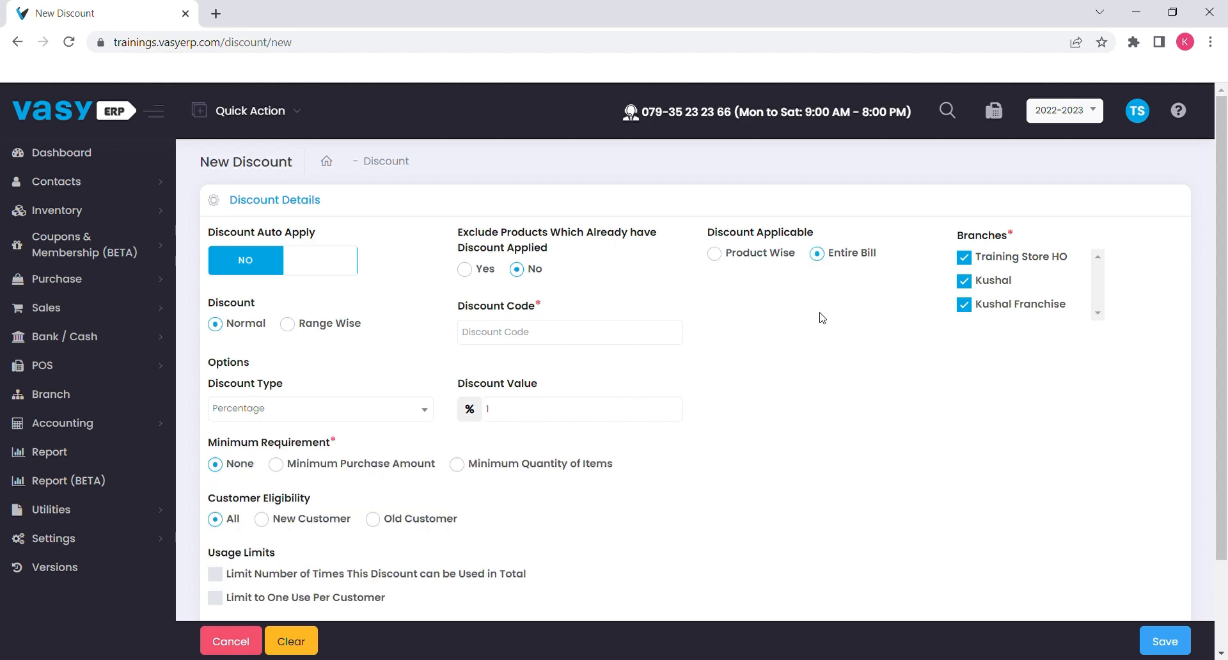
mouse_move(910, 303)
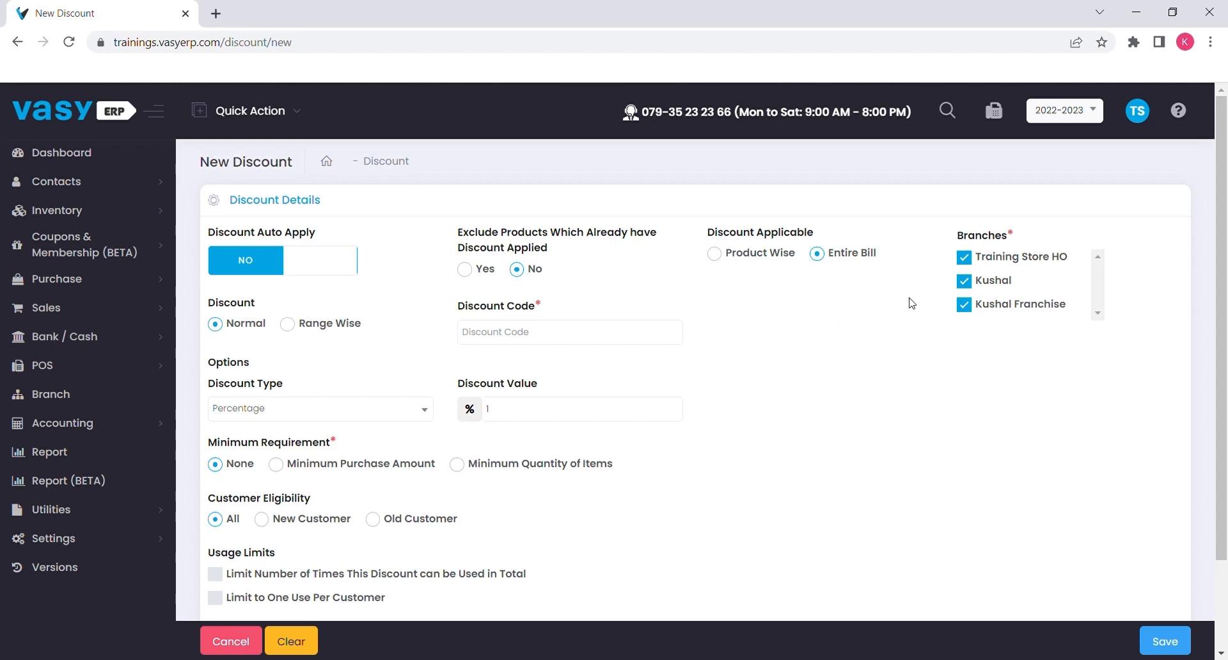
mouse_move(968, 271)
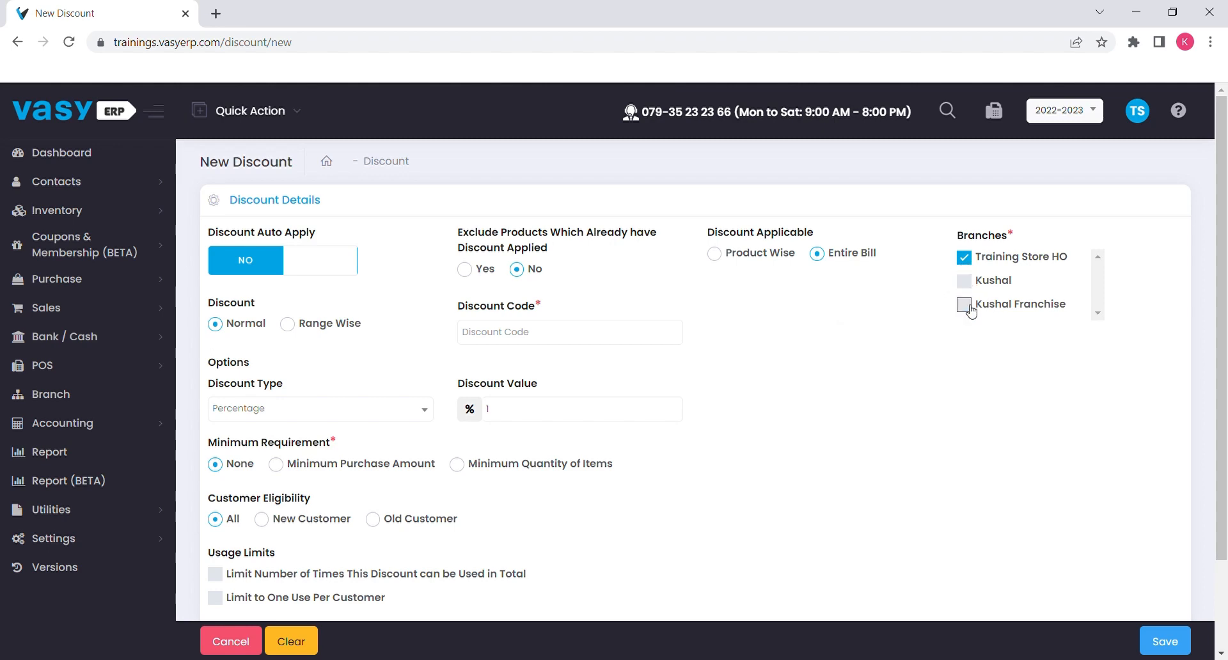
click(965, 305)
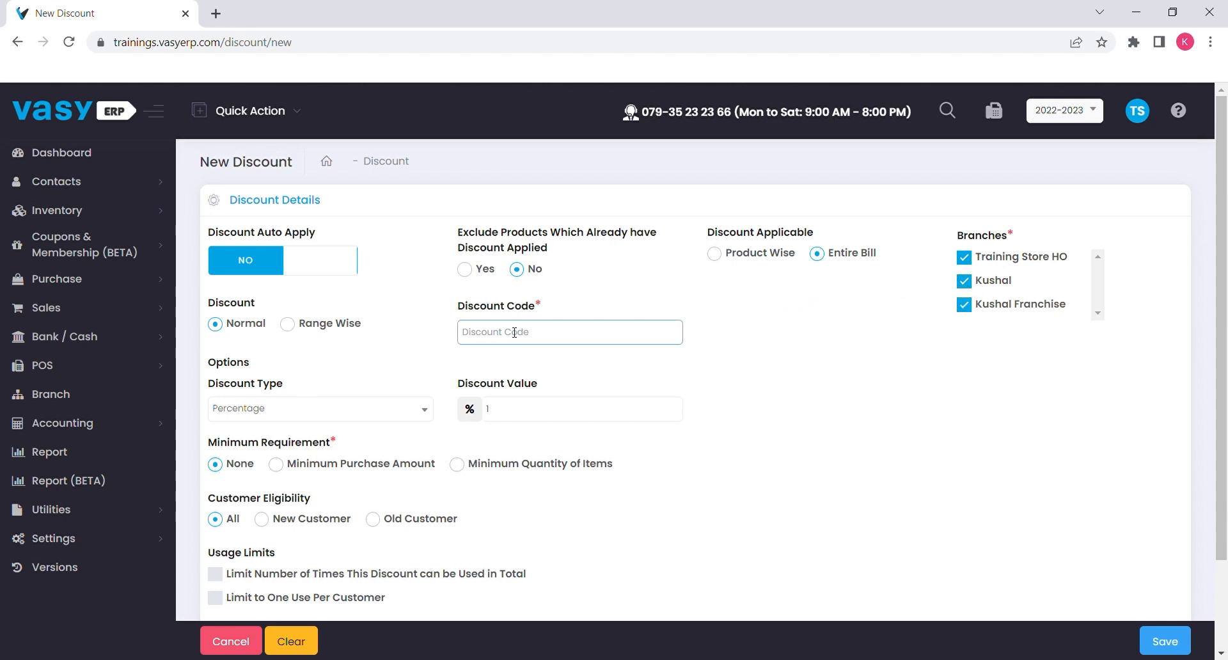
Step: Make the discount a Percentage type with a value of 10
text(Valentine Special)
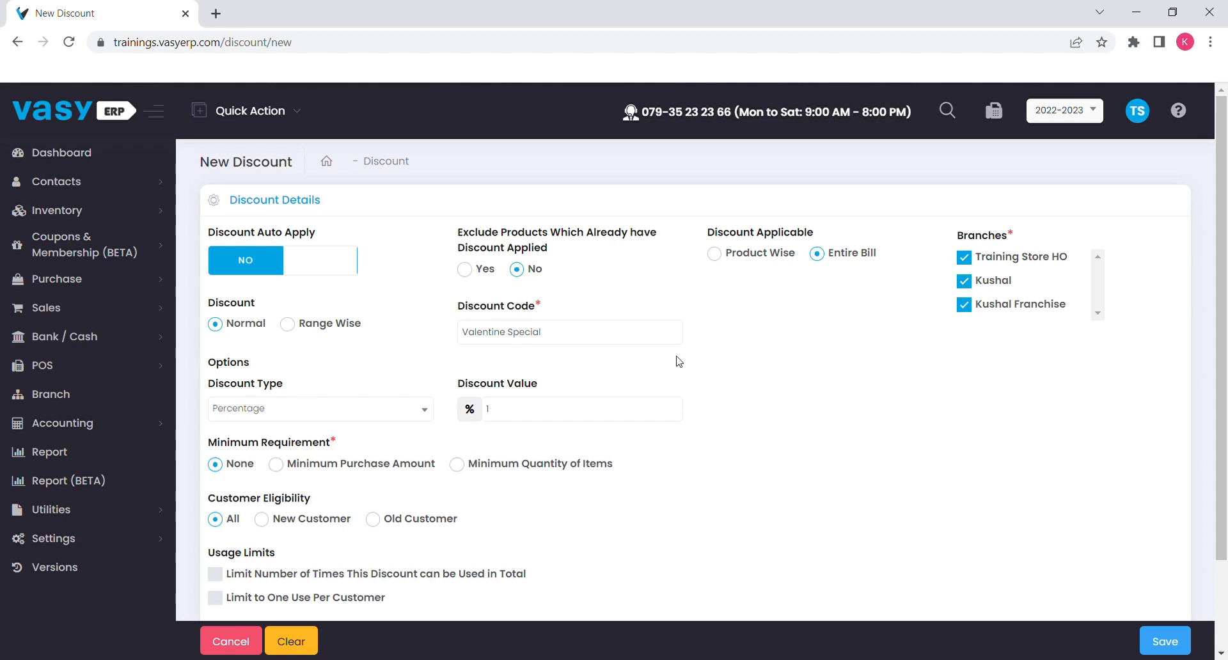
click(320, 408)
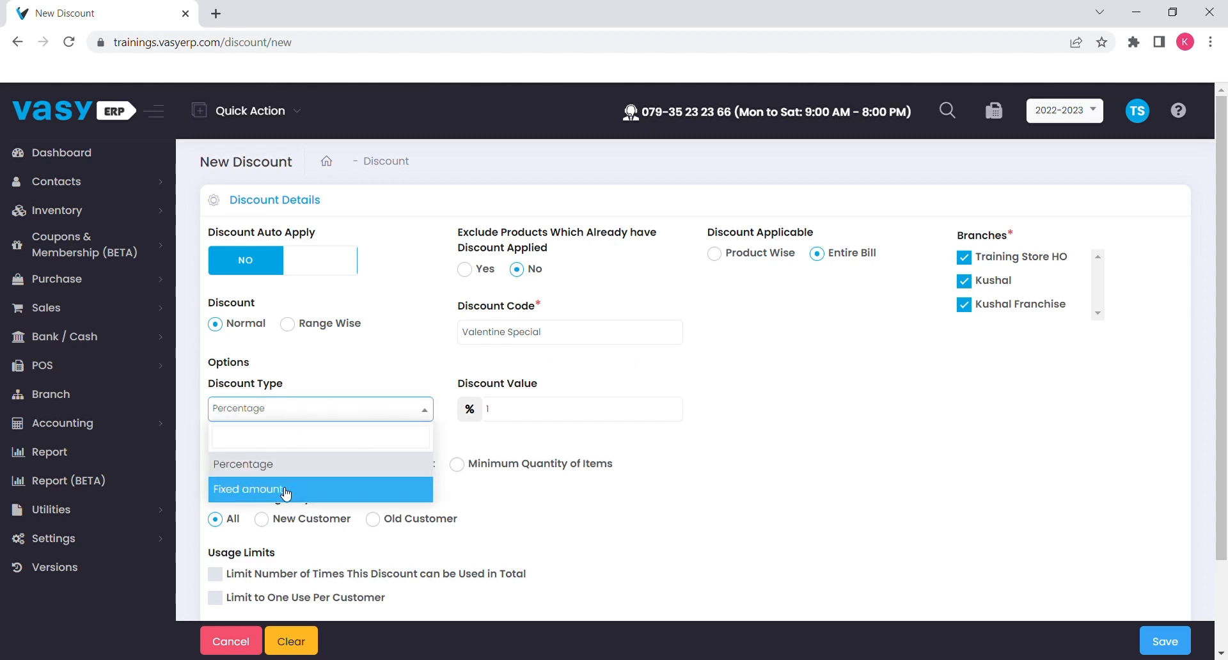
mouse_move(305, 470)
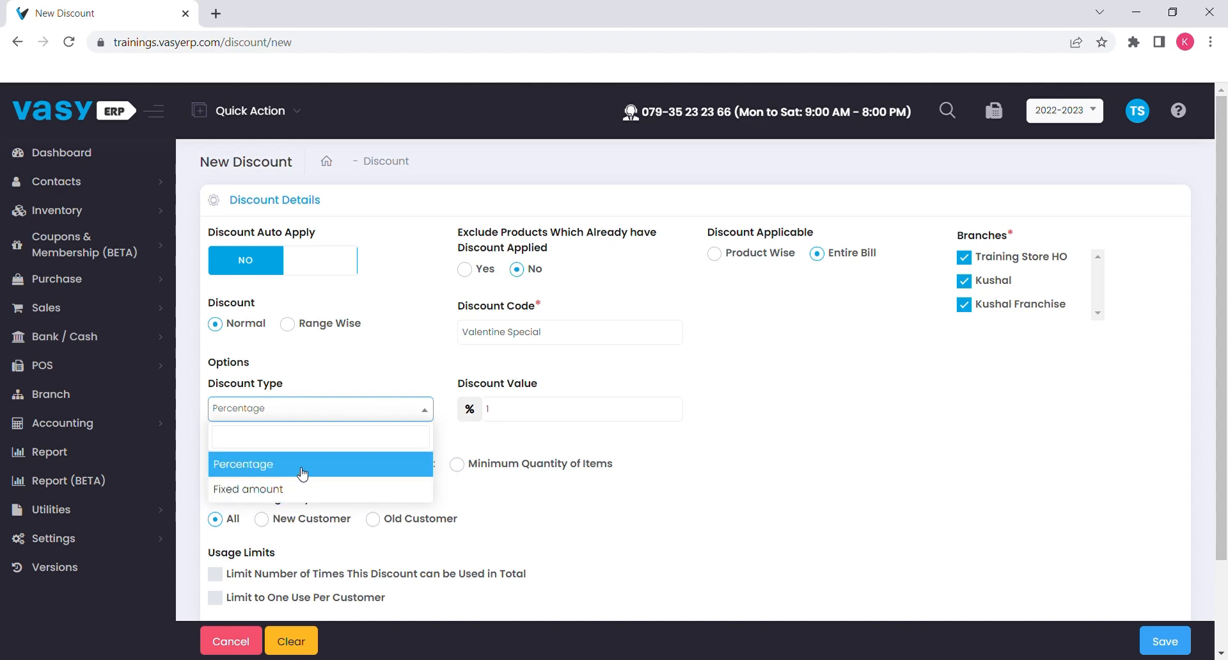
click(243, 464)
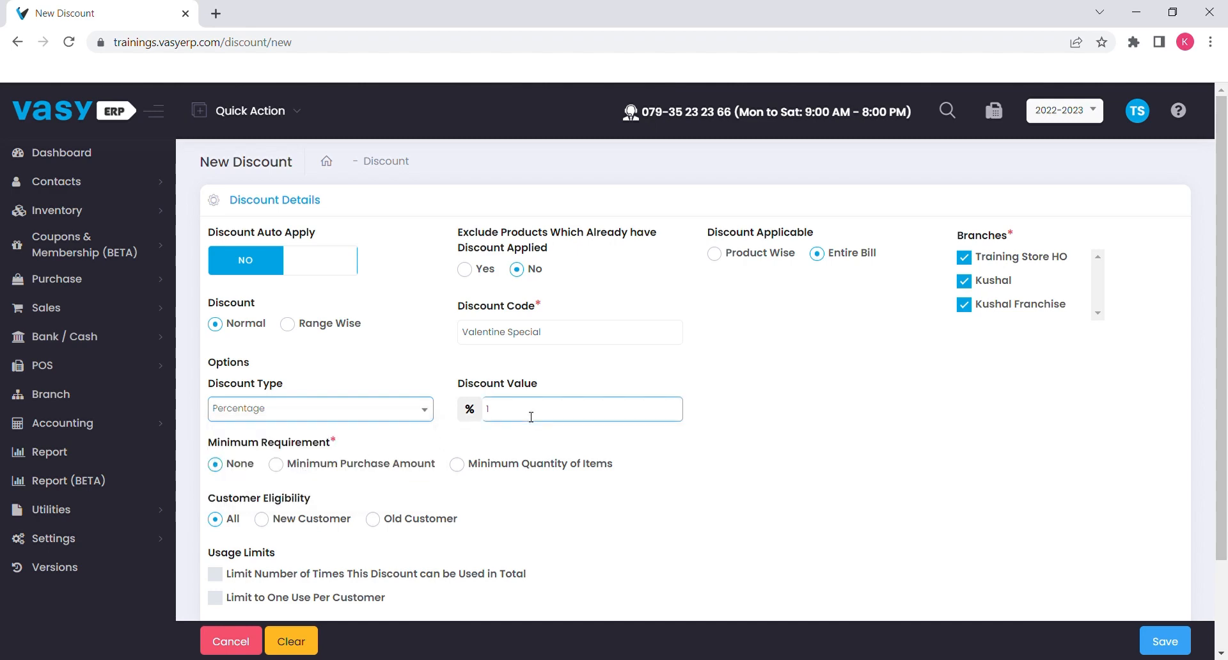
text(10)
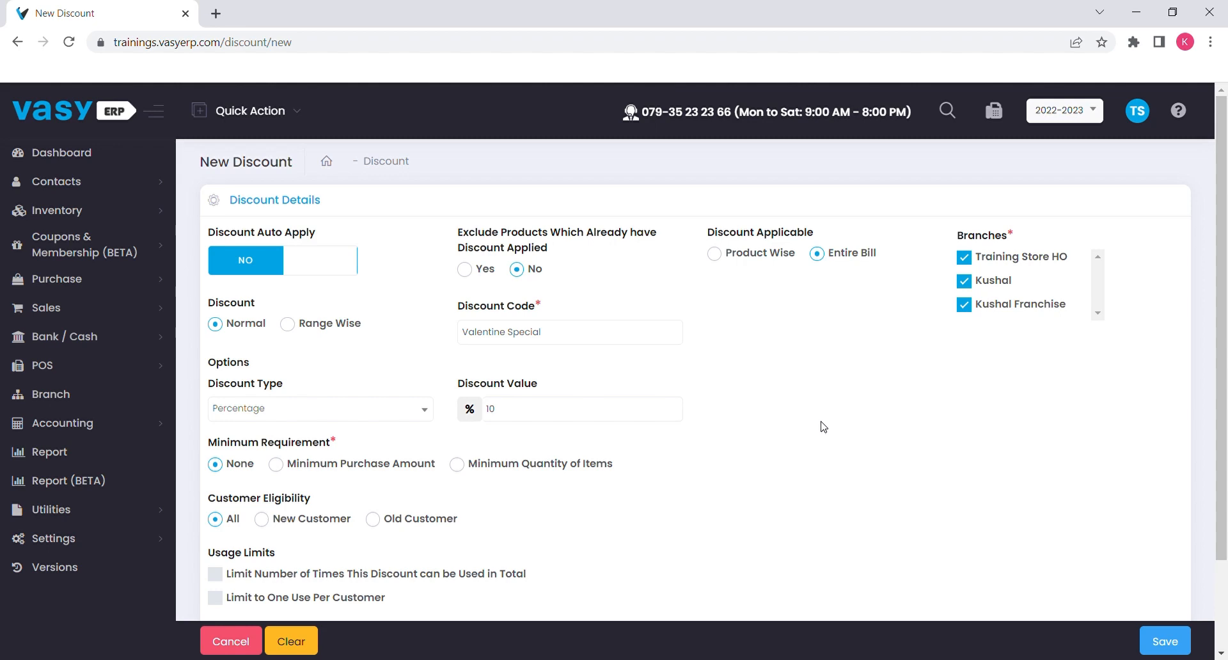
mouse_move(539, 428)
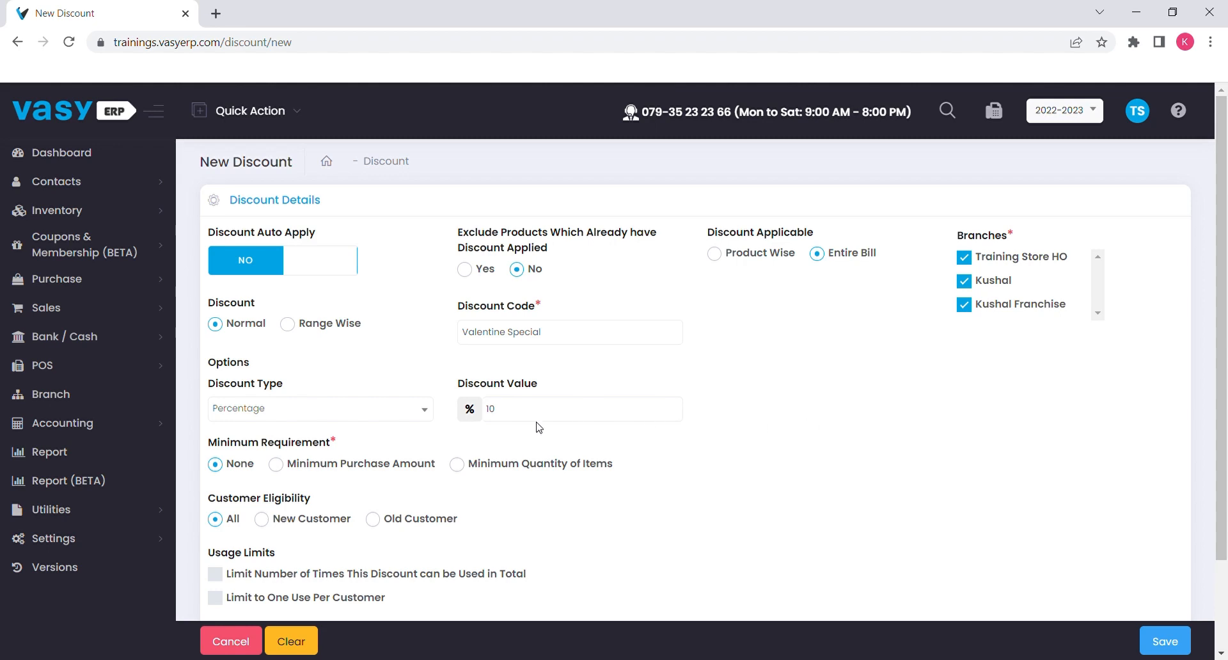
mouse_move(336, 449)
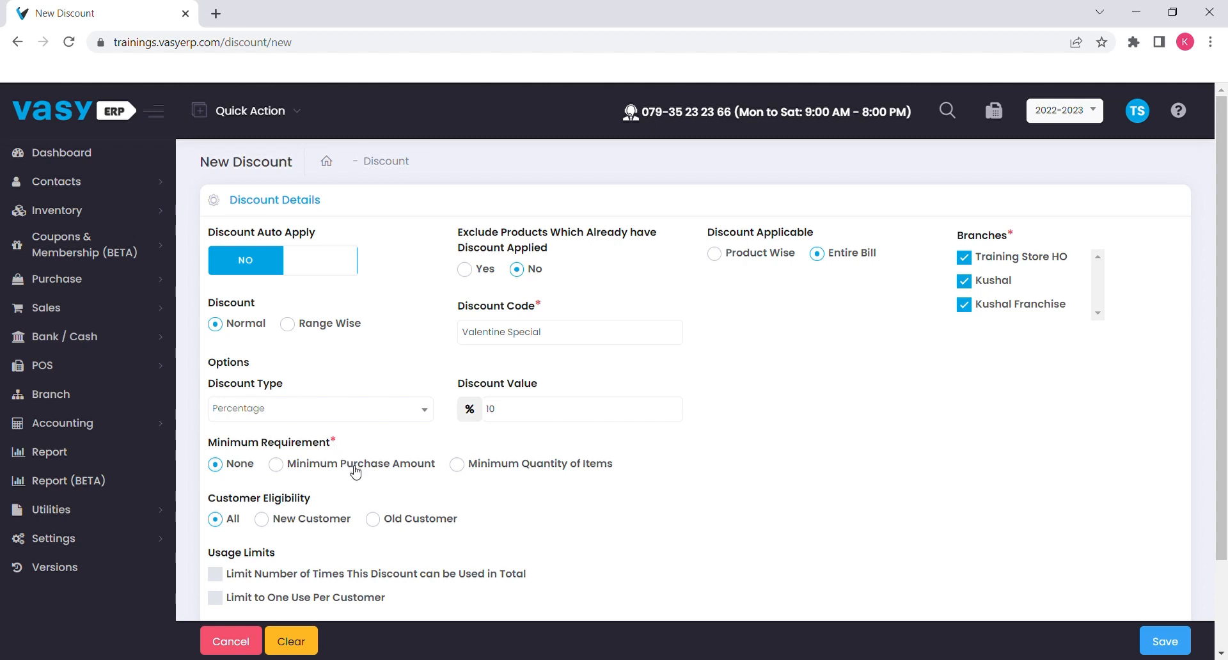
click(277, 463)
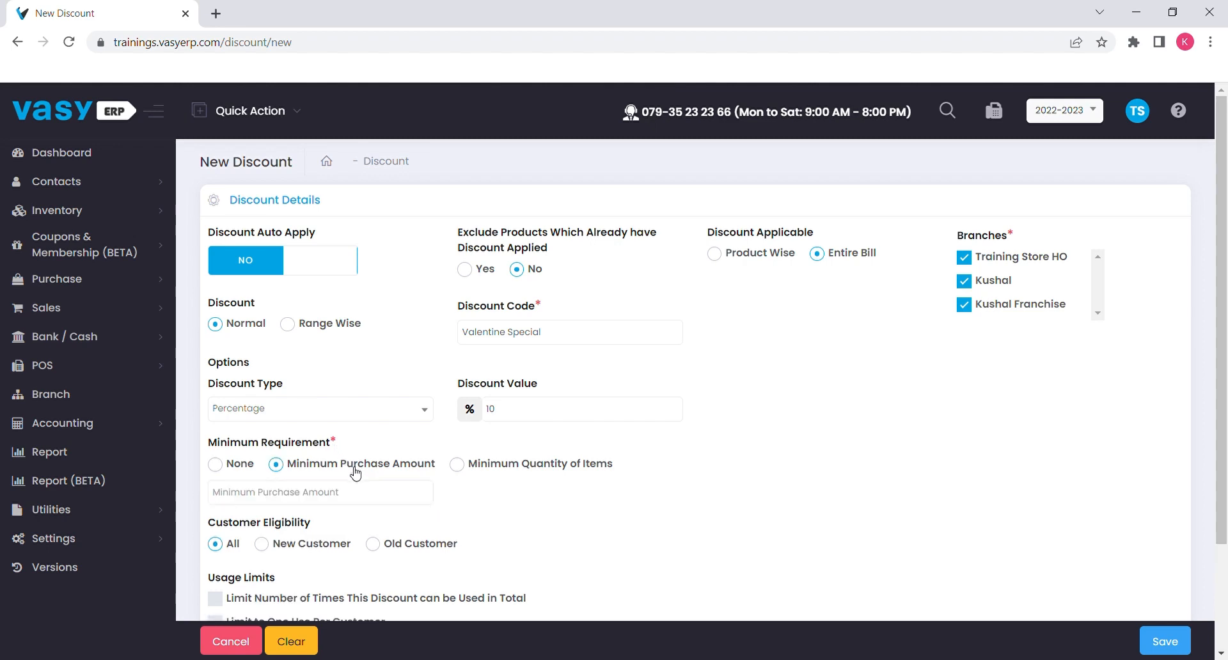
click(456, 463)
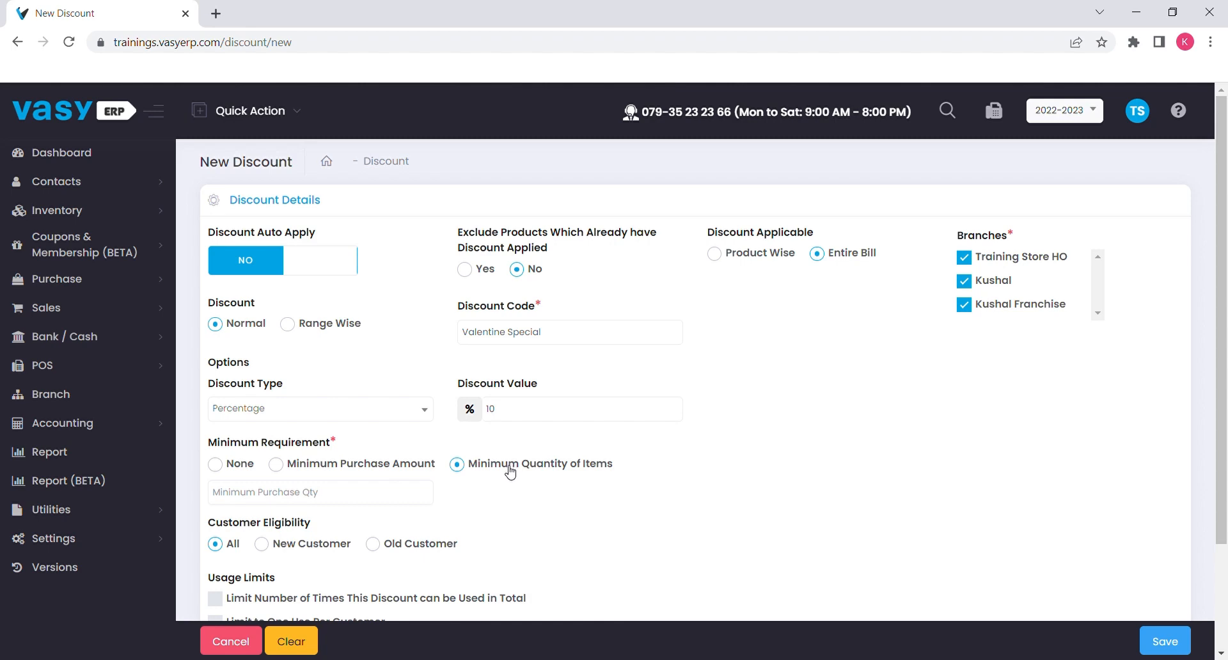
click(215, 464)
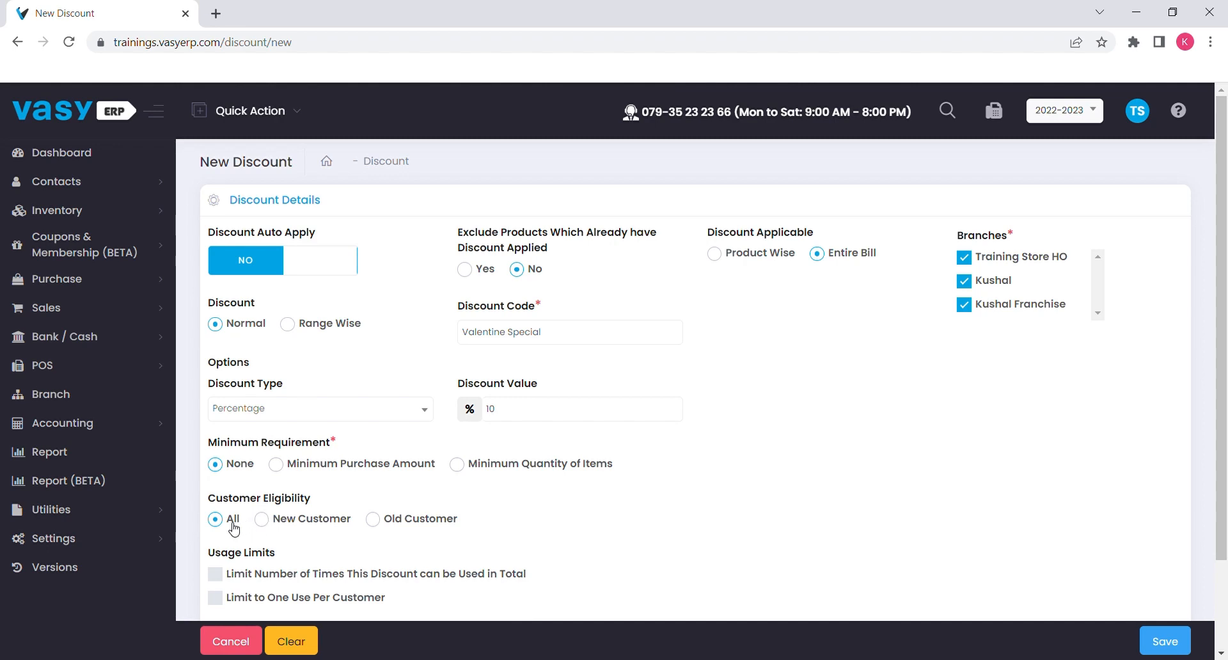
mouse_move(315, 524)
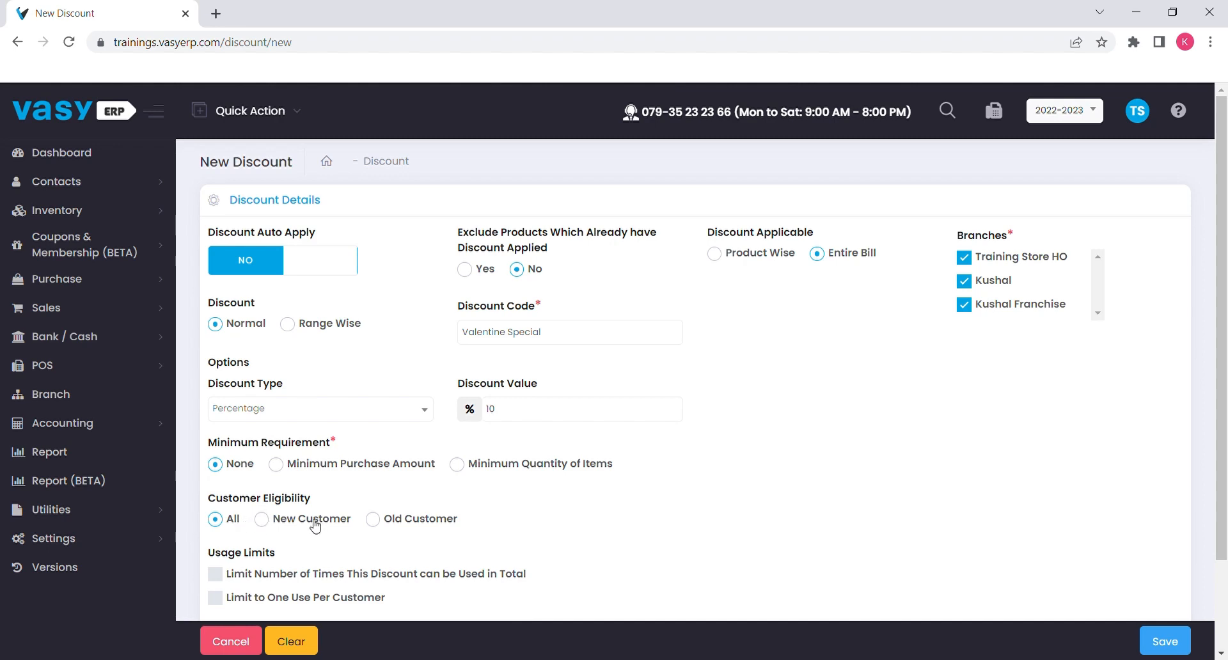
click(373, 518)
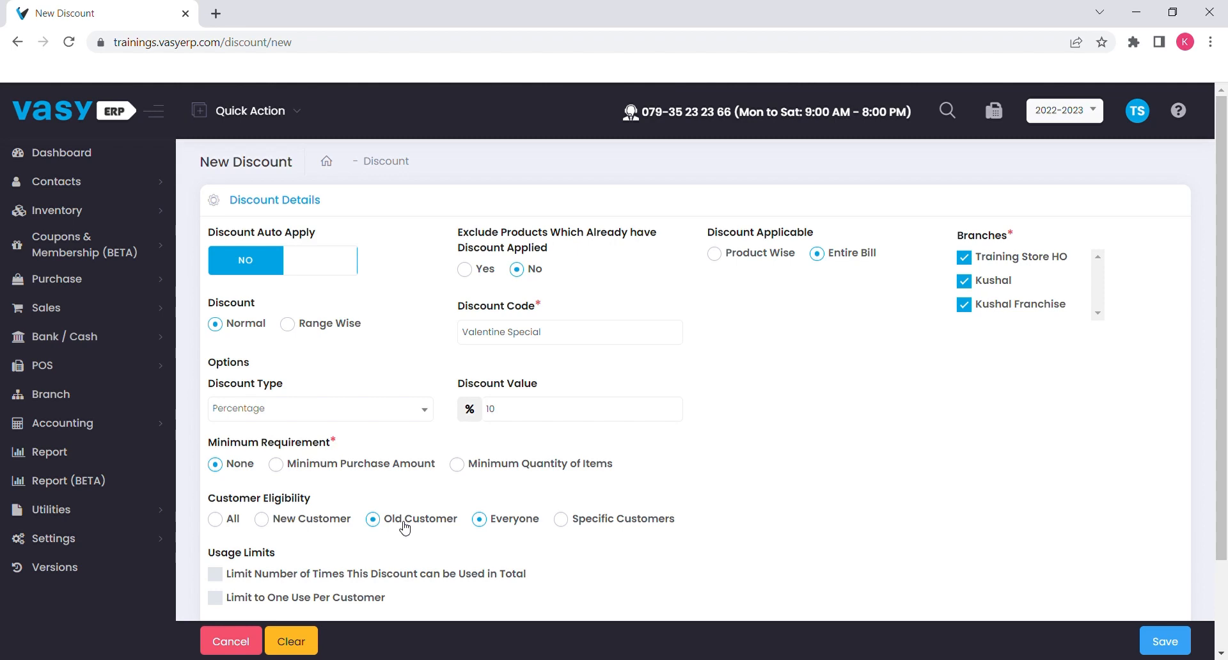
click(561, 518)
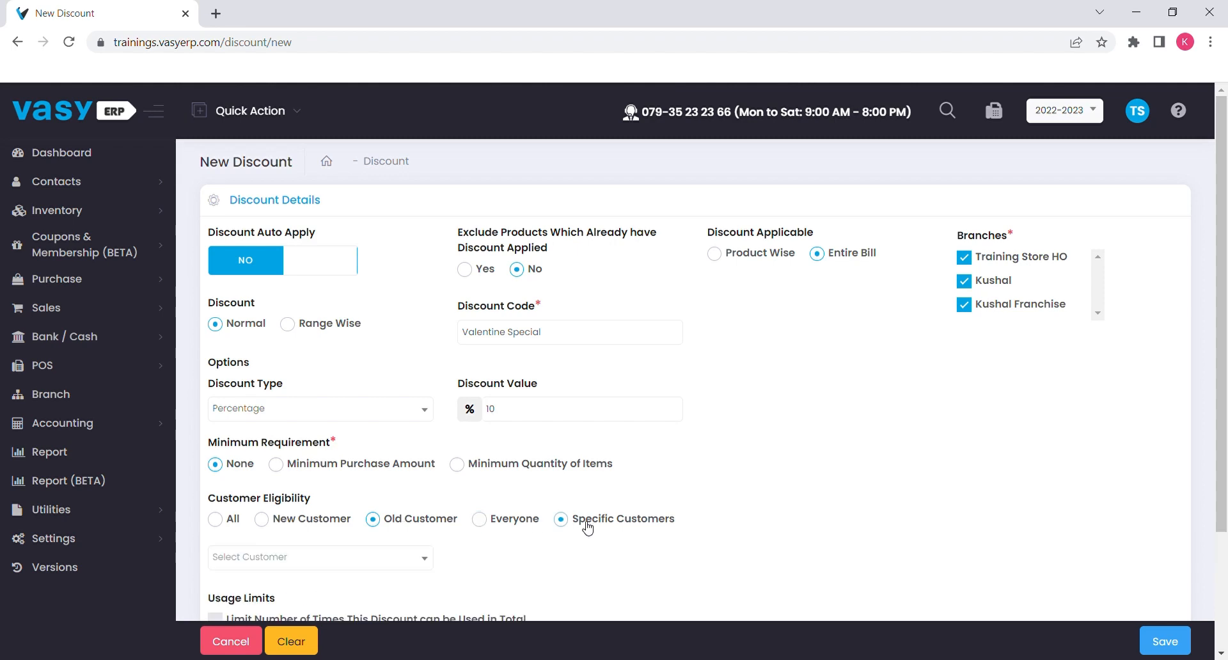
click(215, 518)
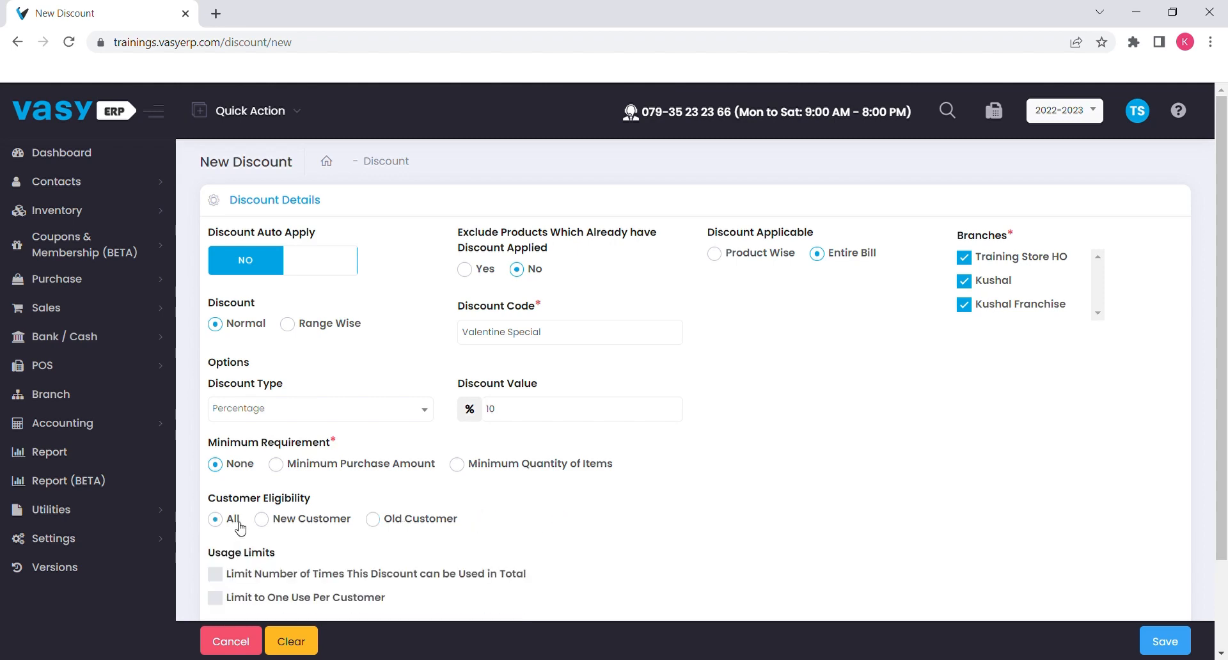
Step: Limit the discount to 100 total uses and one use per customer
scroll(down, 3)
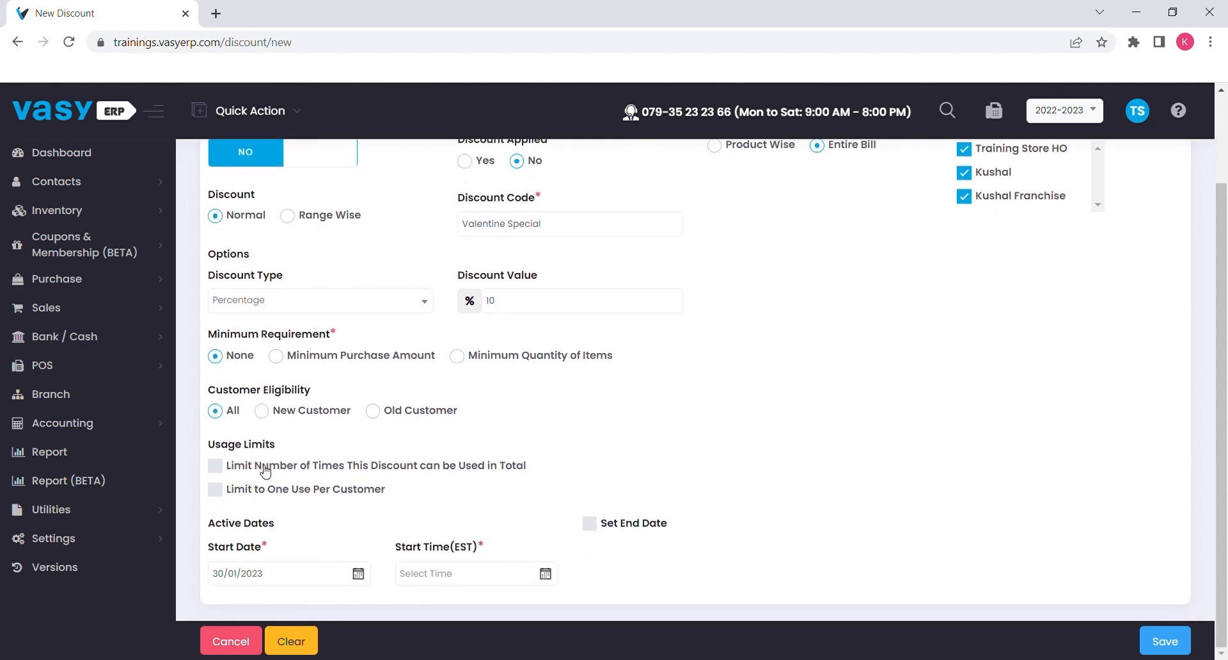
click(215, 466)
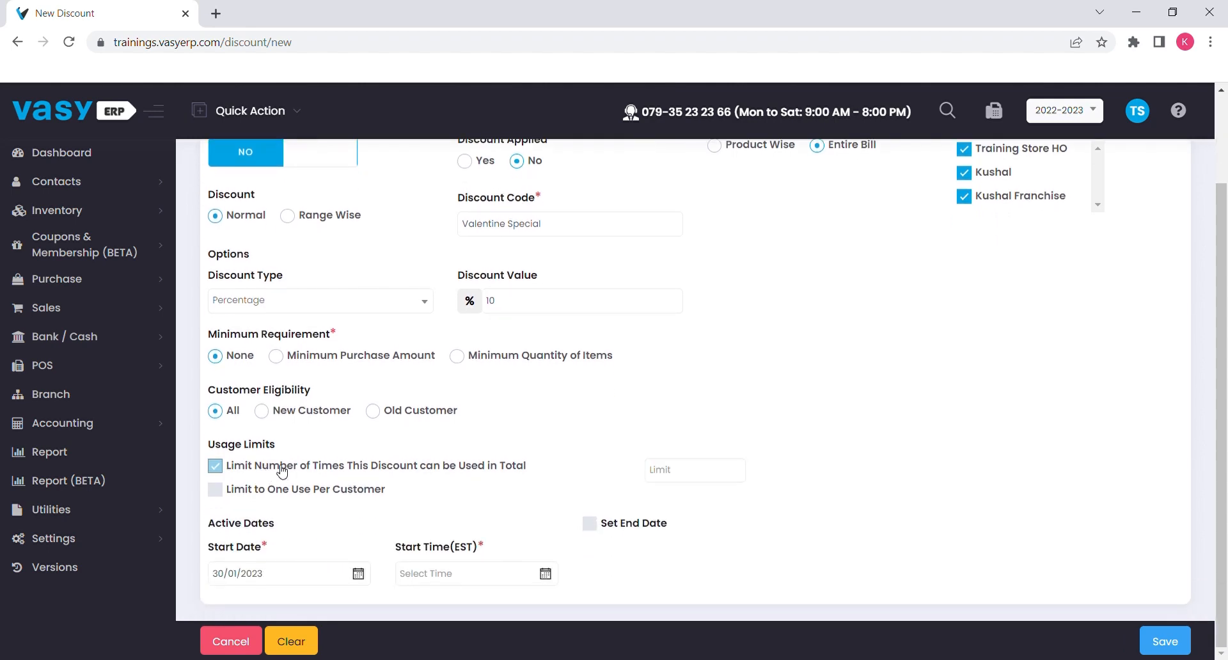
click(694, 470)
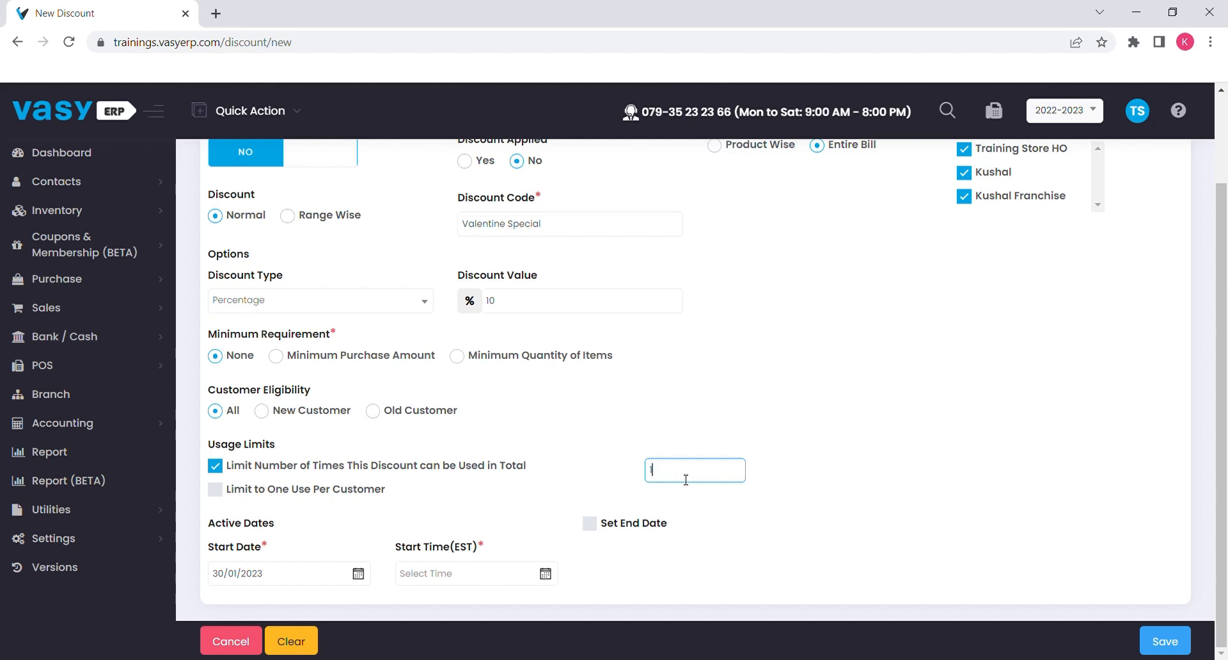
text(100)
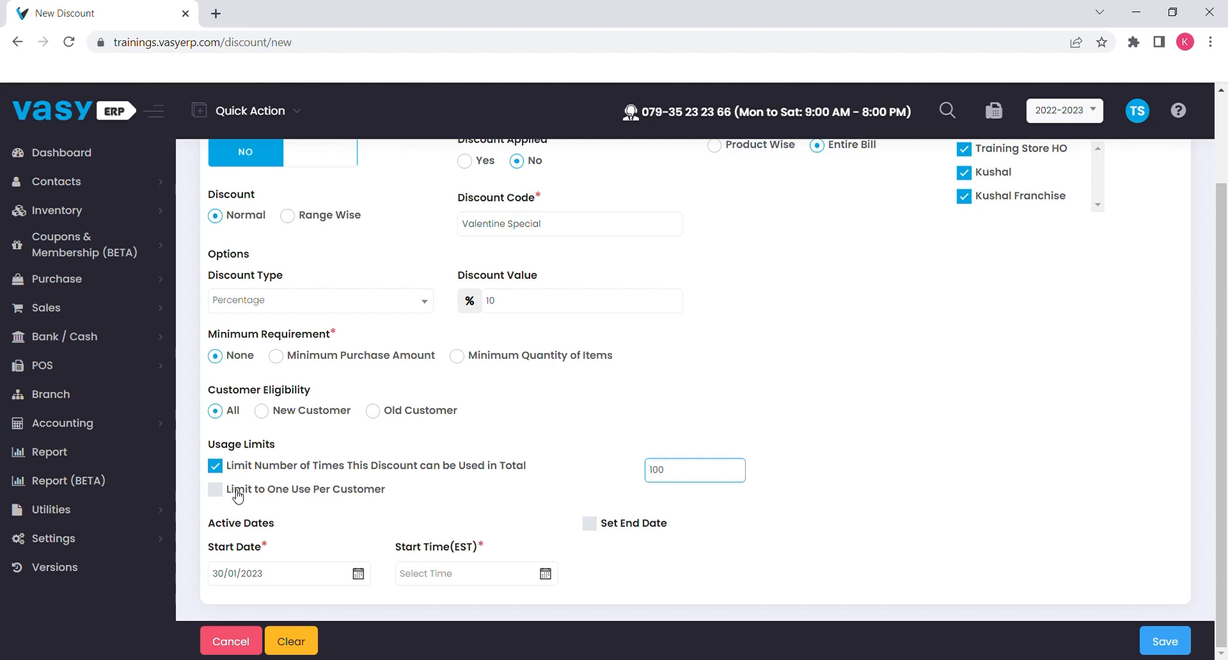
click(215, 488)
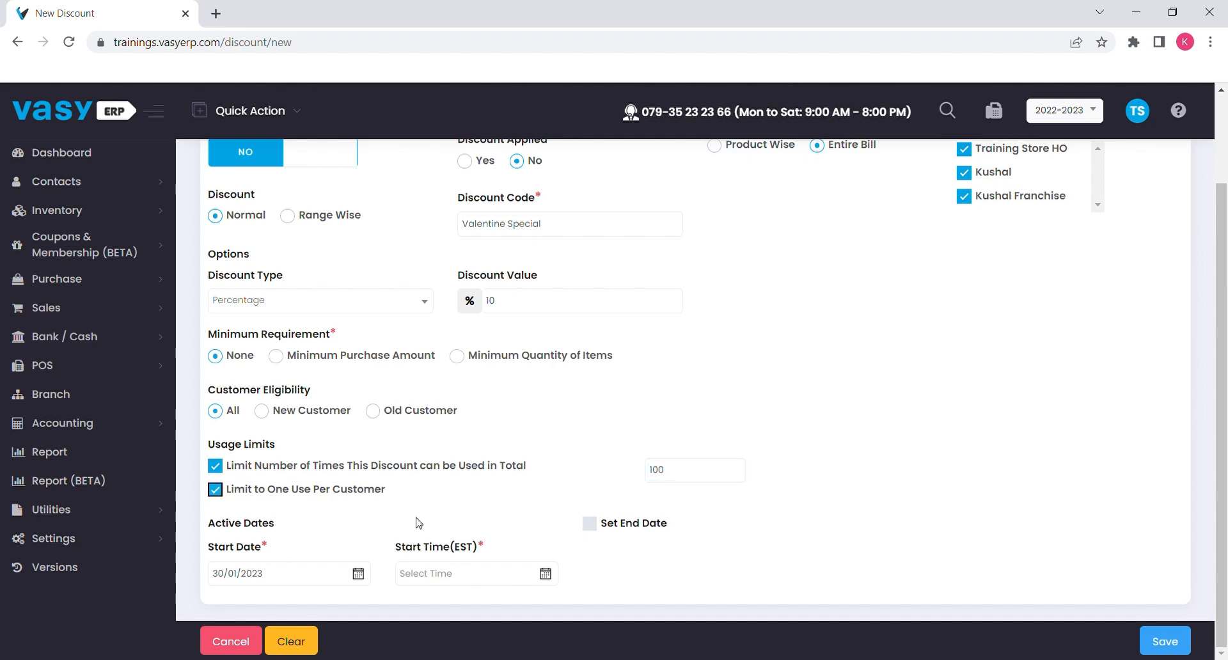
mouse_move(413, 519)
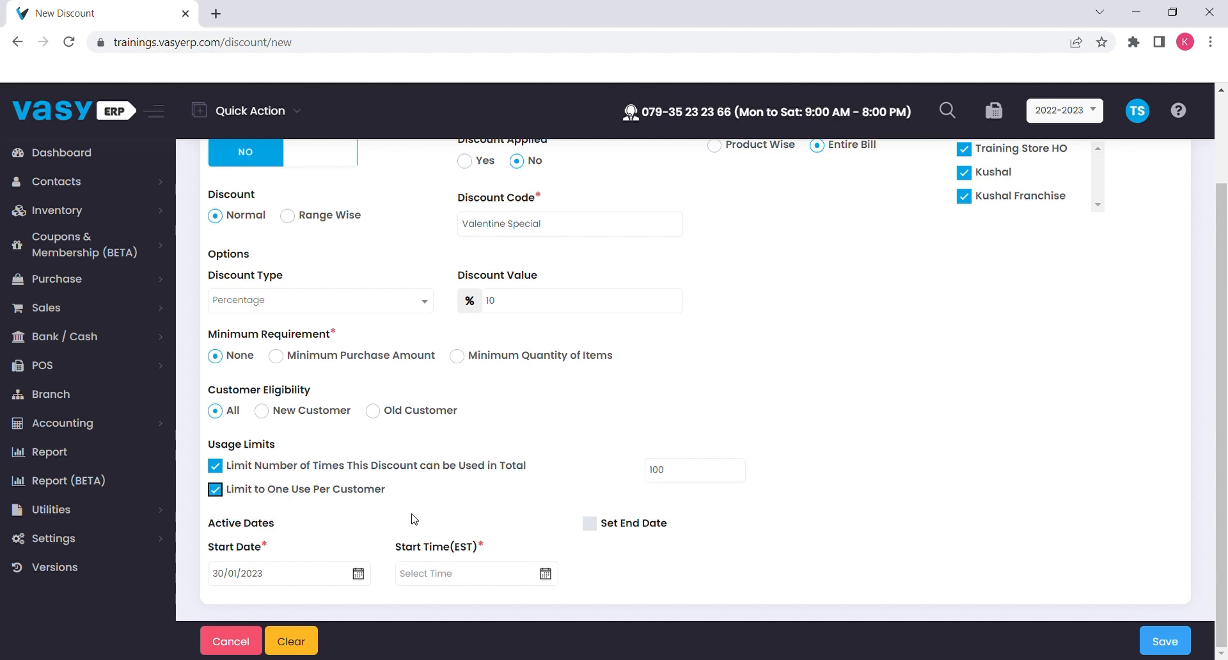
Step: Set the start date to 31/01/2023 and enable an end date
click(288, 573)
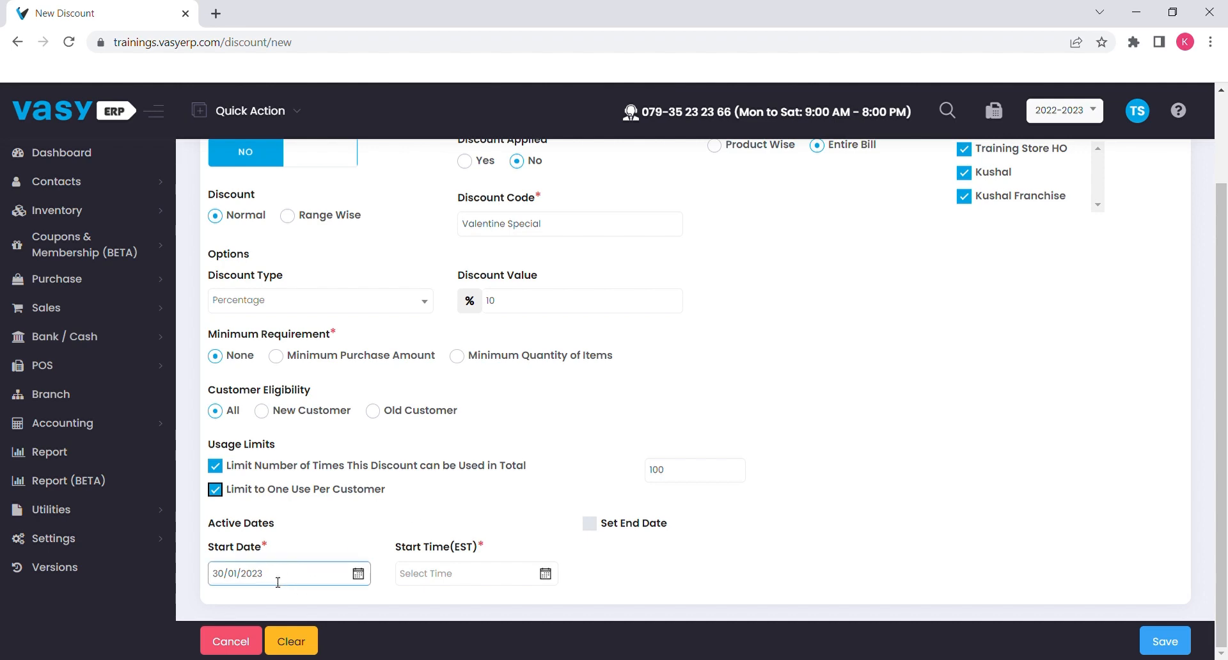
click(470, 573)
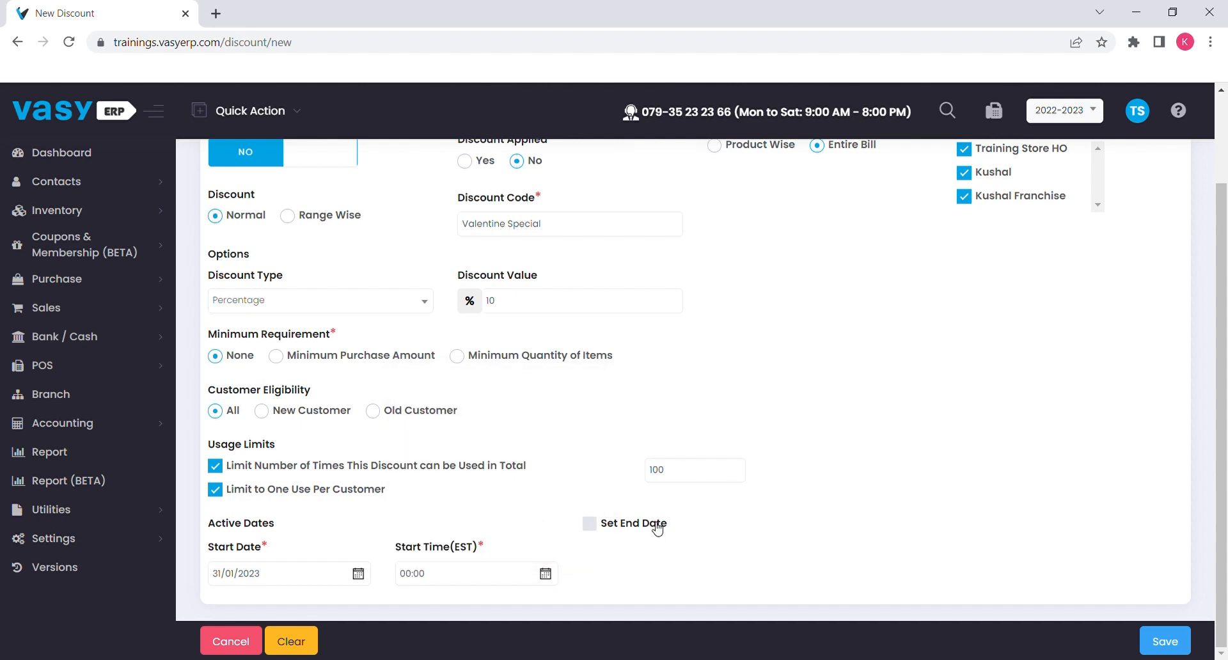
click(588, 523)
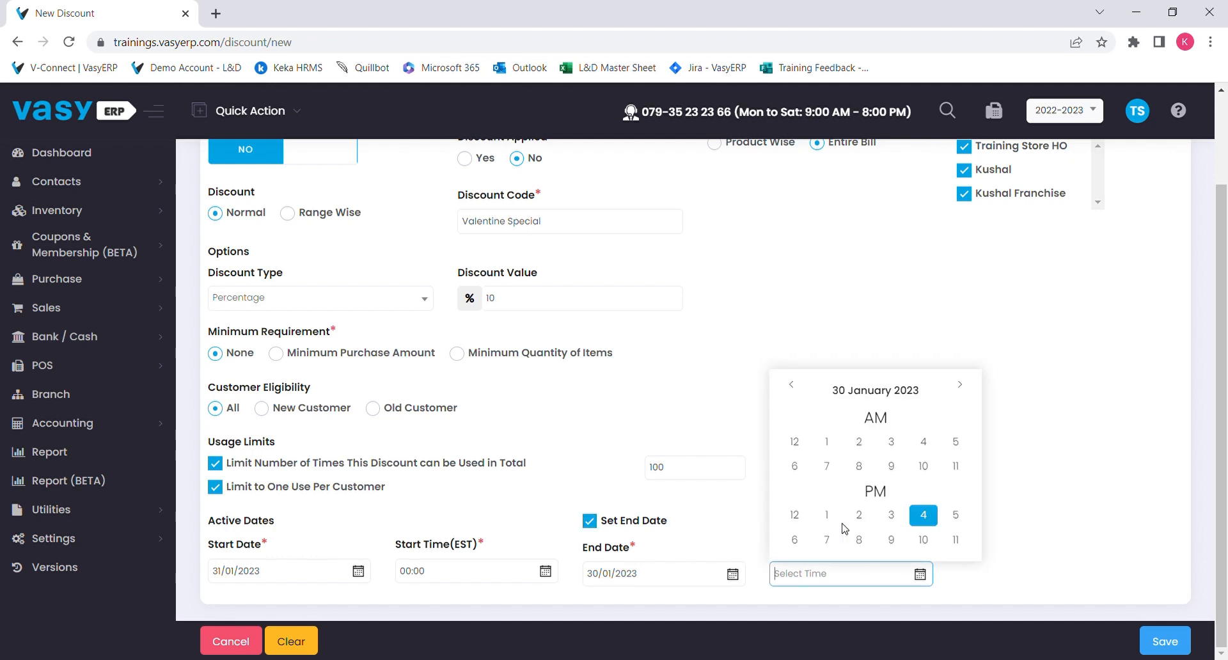